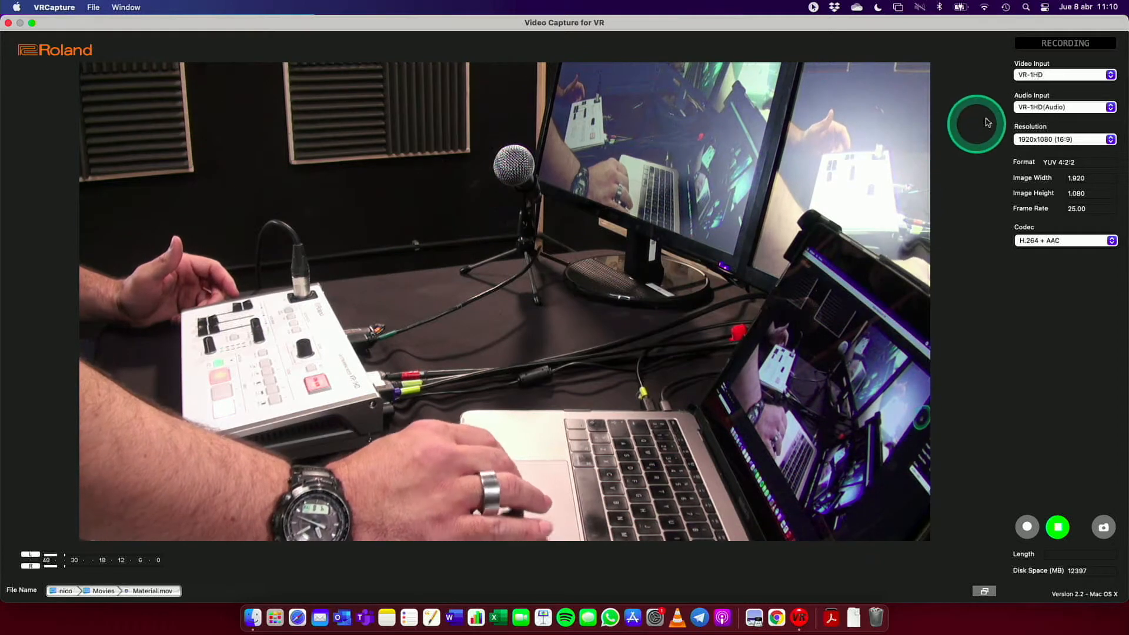
{"action": "mouse_move", "coordinate": [1048, 93]}
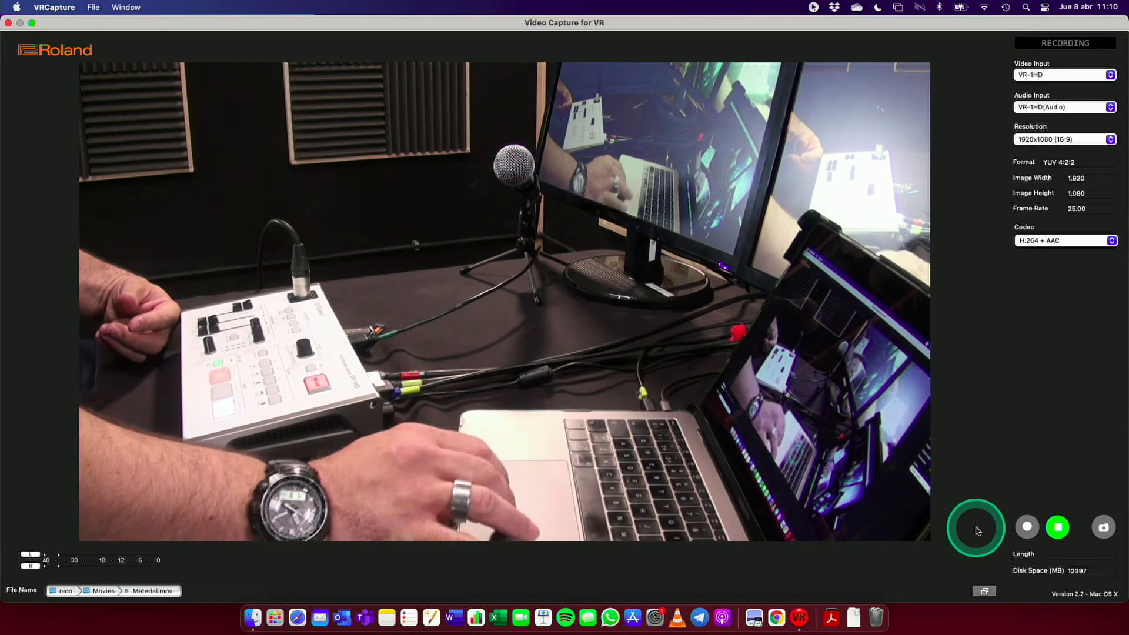
Step: Stop the VRCapture recording once the slate is performed
{"action": "left_click", "coordinate": [1026, 526]}
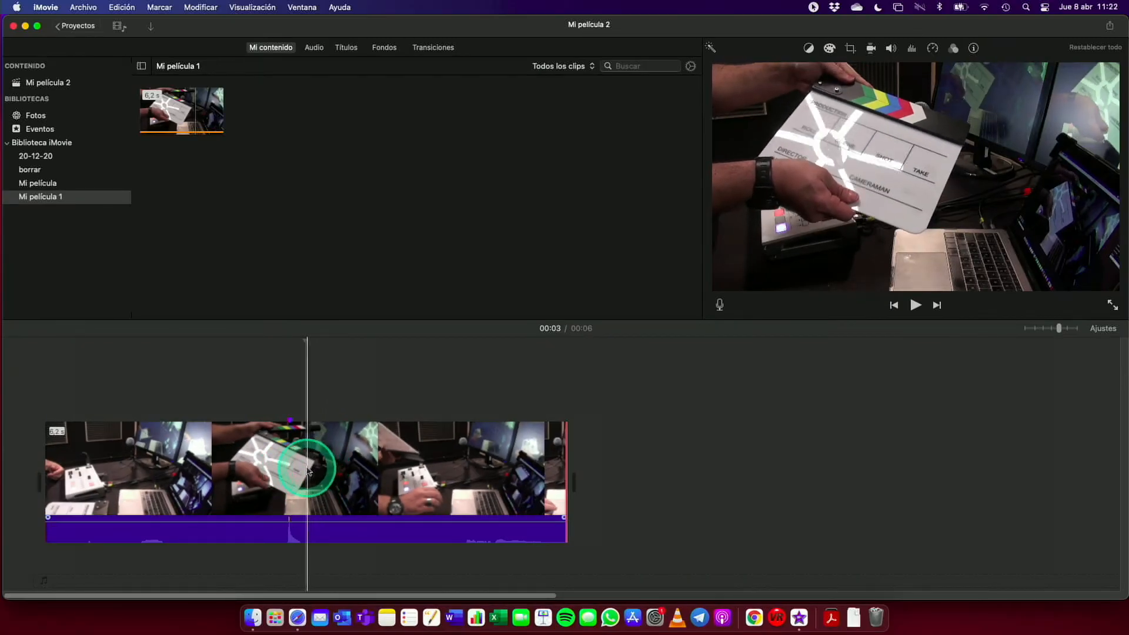
Step: Select the six-second clapperboard clip in the Mi película 2 timeline
{"action": "left_click", "coordinate": [300, 467]}
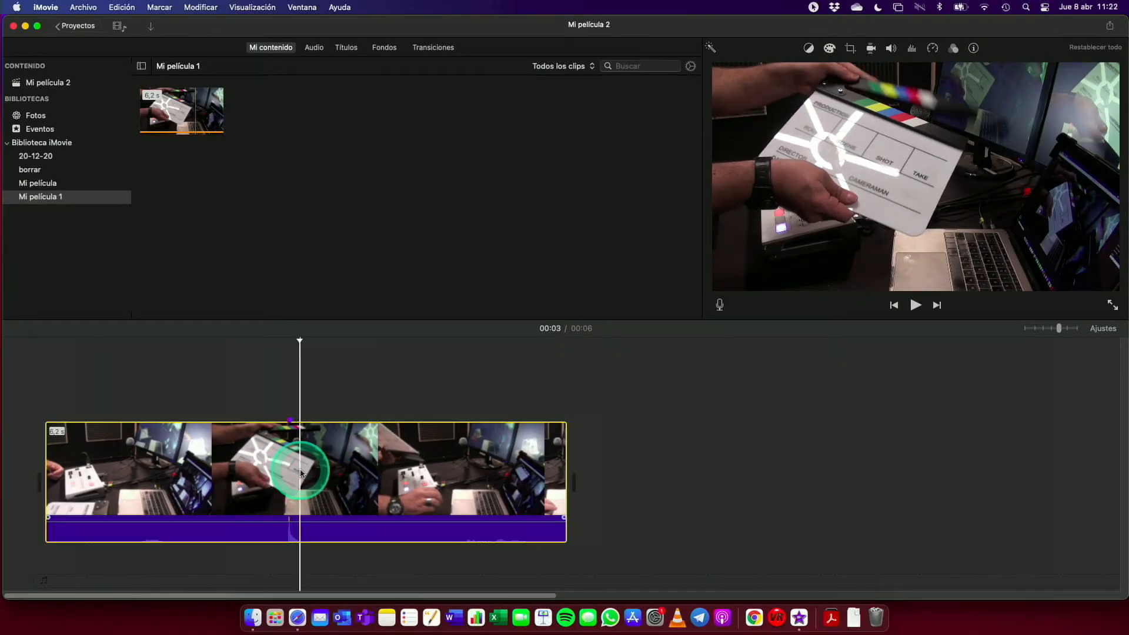